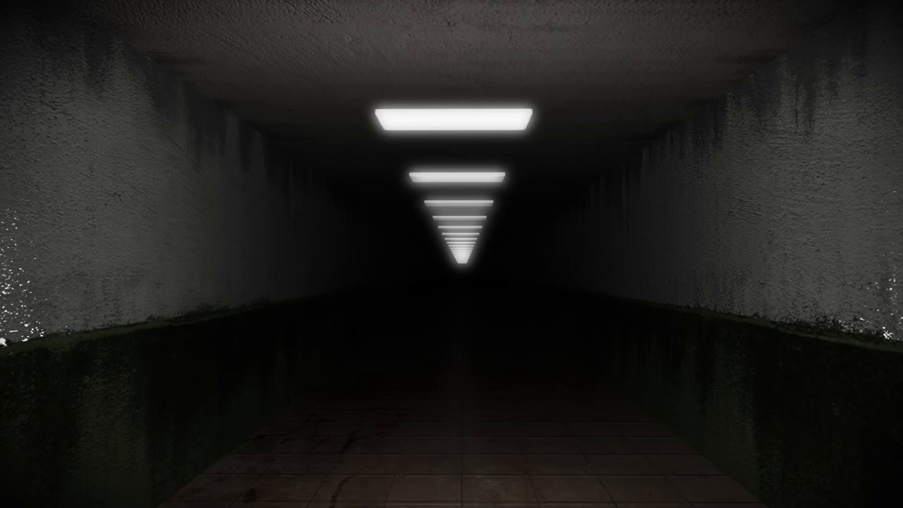
pyautogui.press('w')
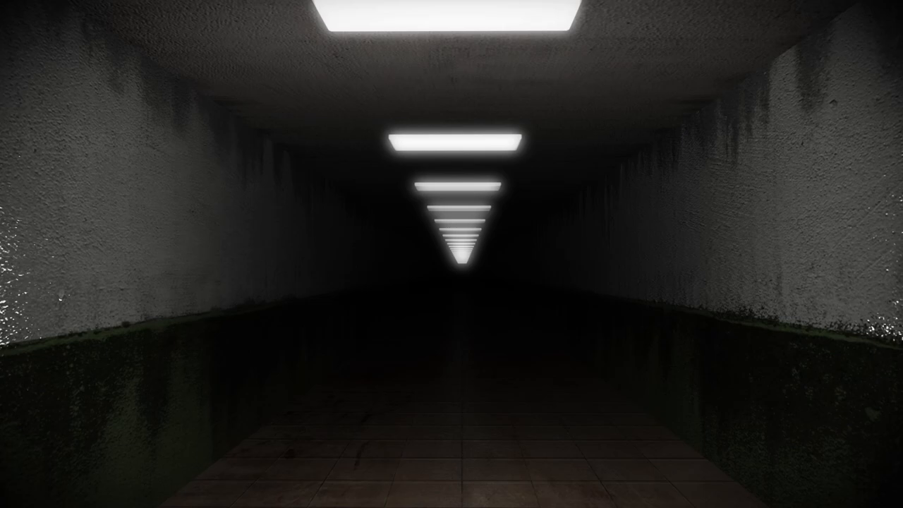
pyautogui.press('w')
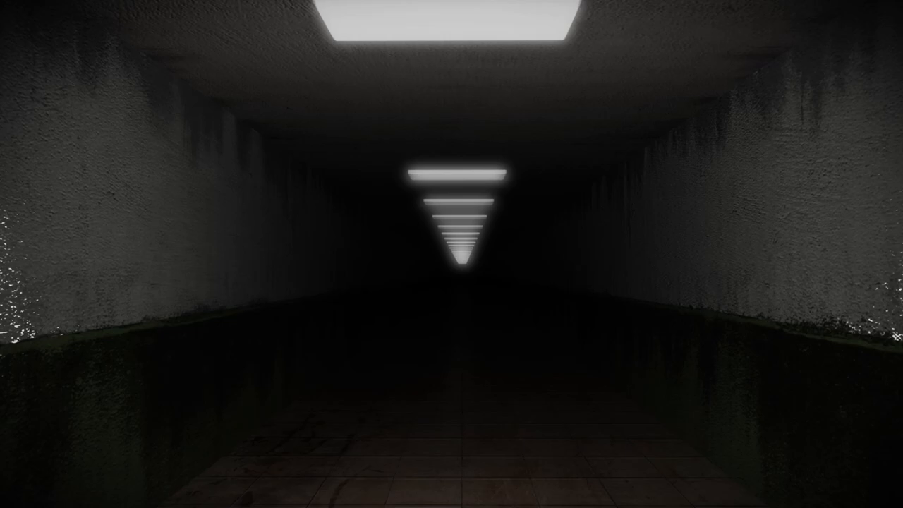
pyautogui.press('w')
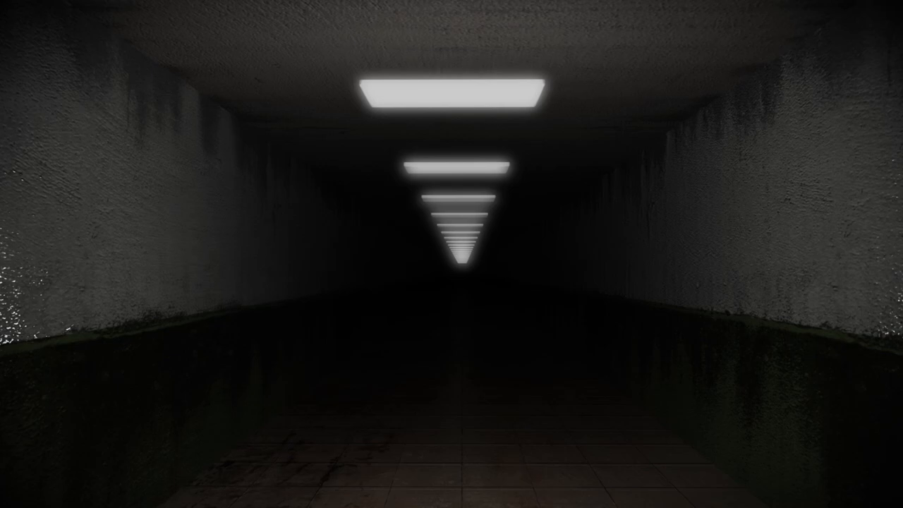
pyautogui.press('w')
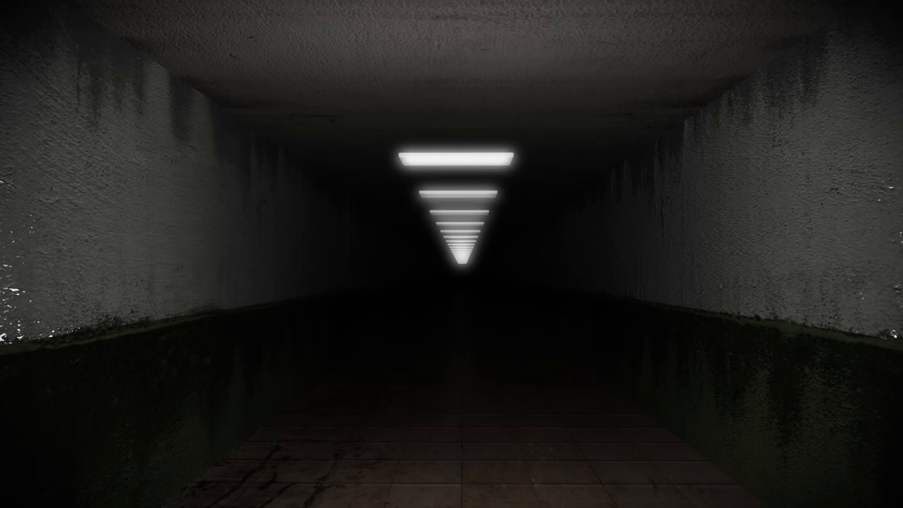
pyautogui.press('w')
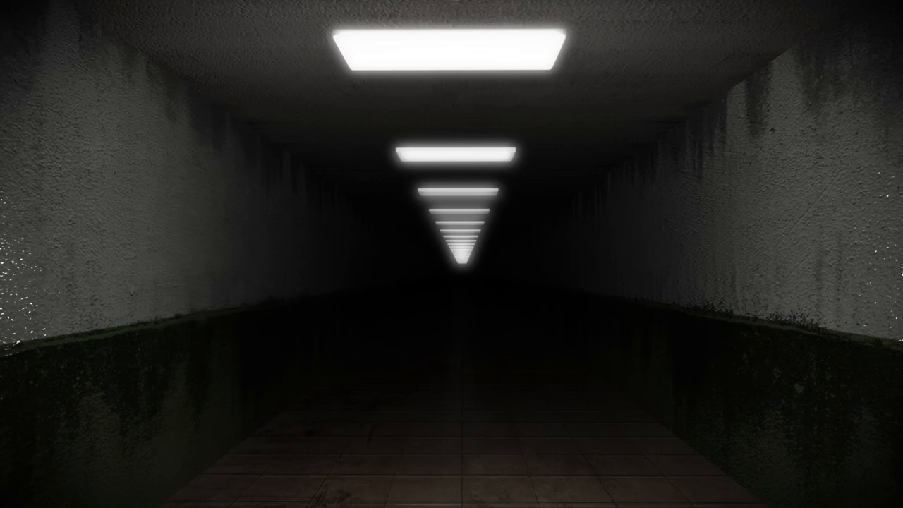
pyautogui.press('w')
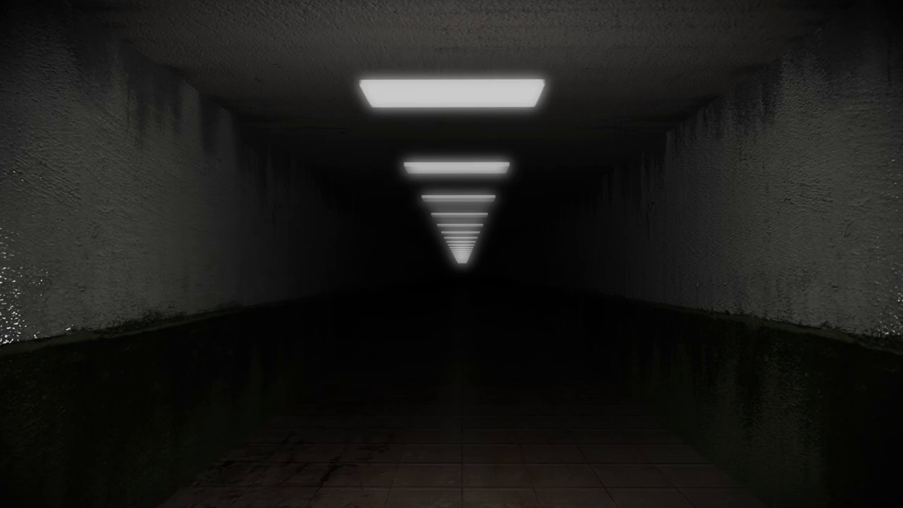
pyautogui.press('w')
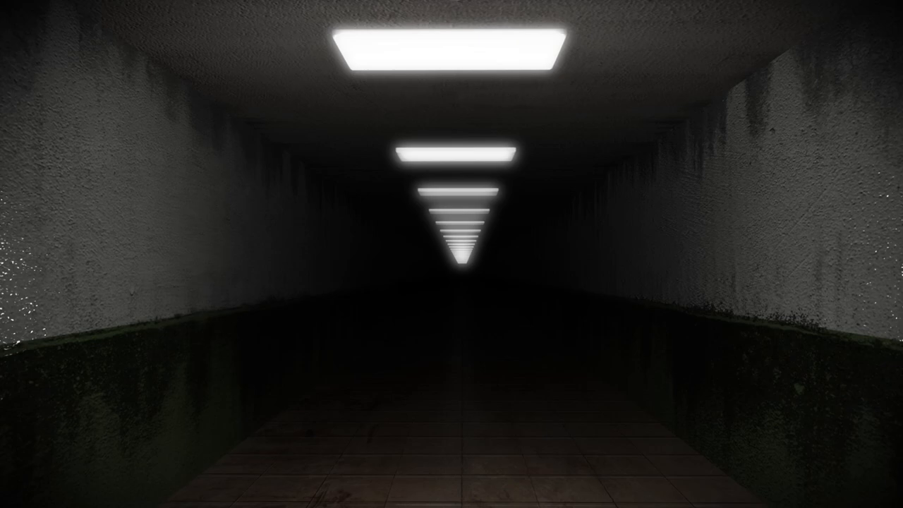
pyautogui.press('w')
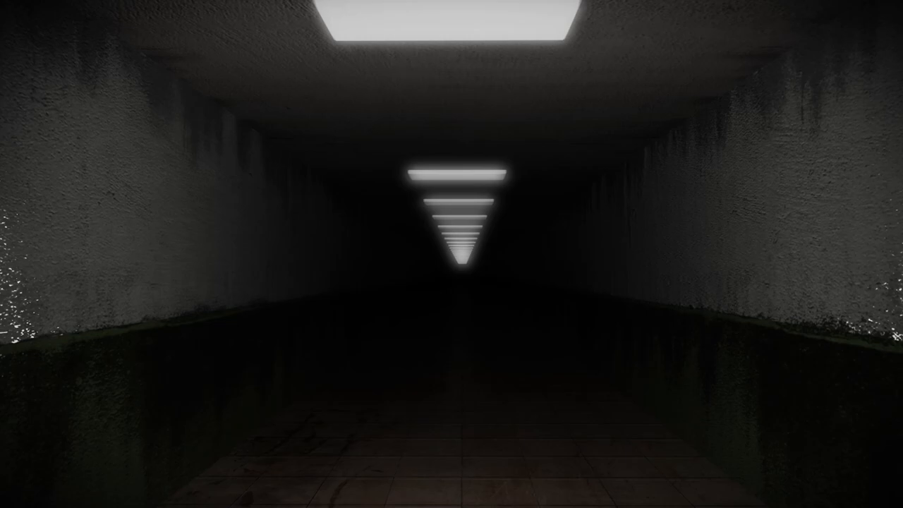
pyautogui.press('w')
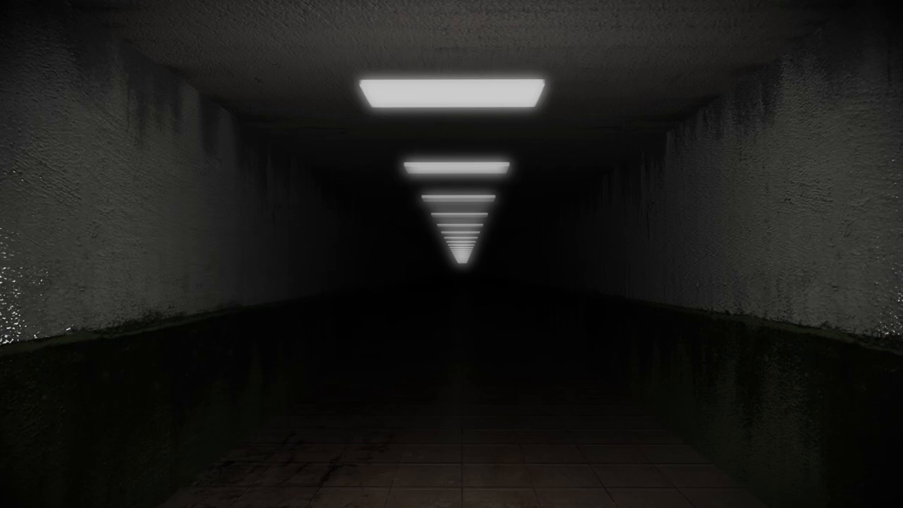
pyautogui.press('w')
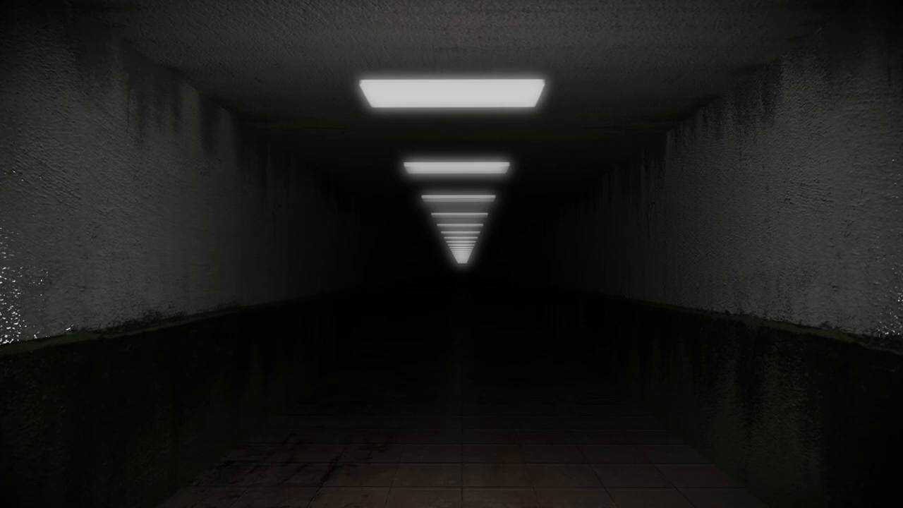
pyautogui.press('w')
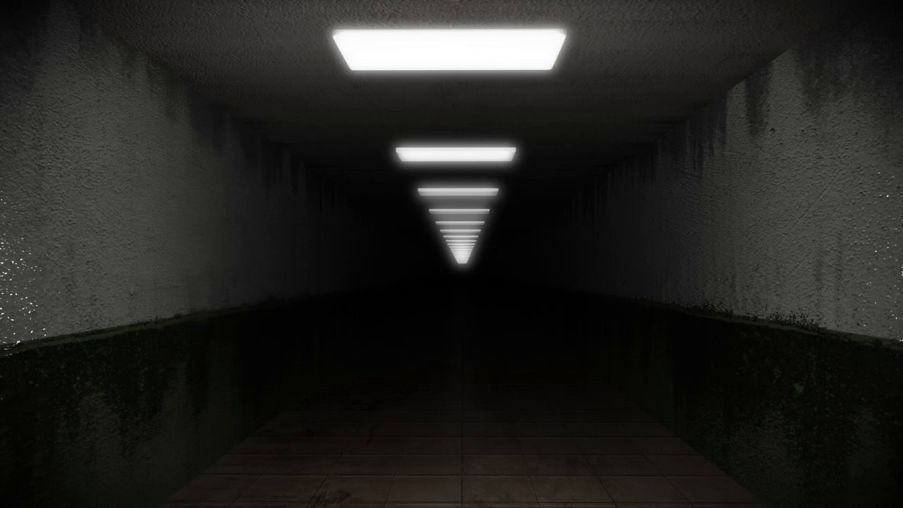
pyautogui.press('w')
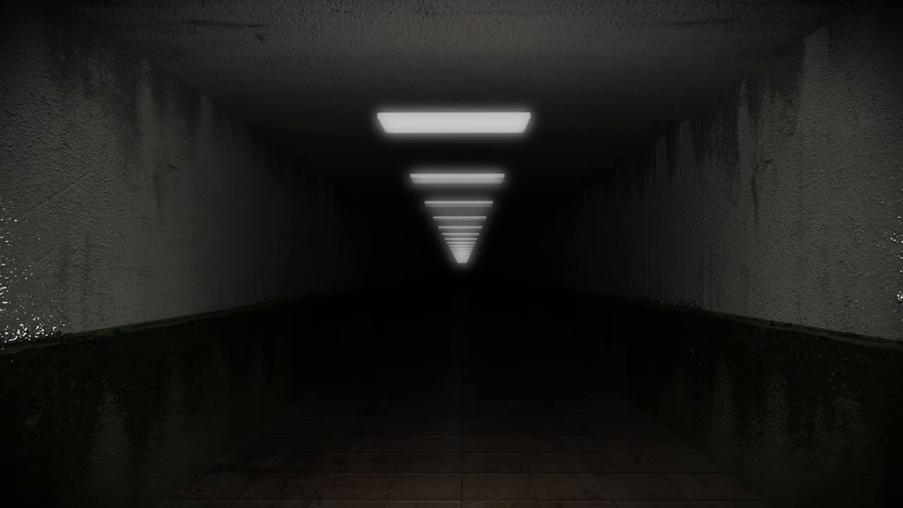
pyautogui.press('w')
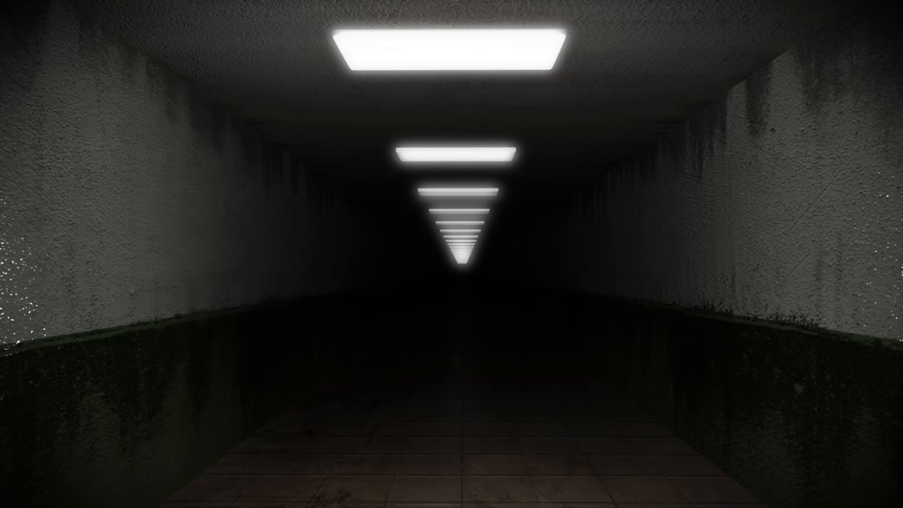
pyautogui.press('w')
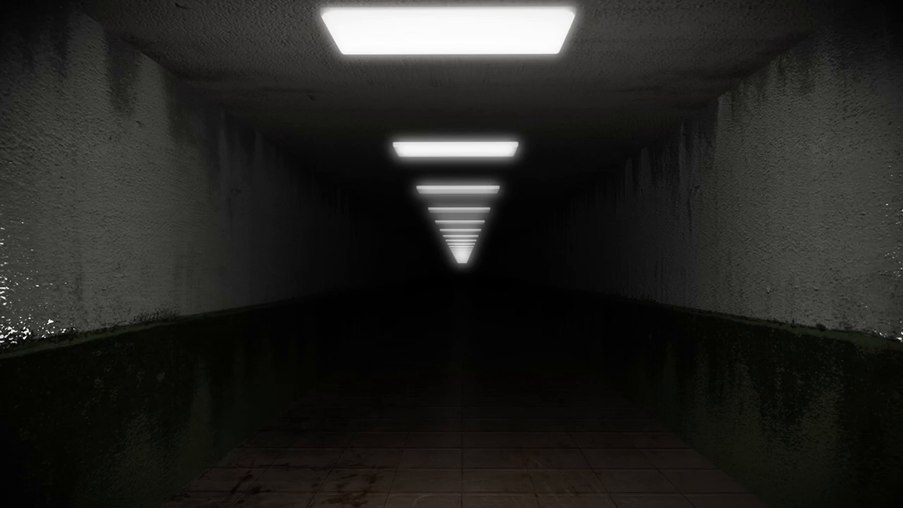
pyautogui.press('w')
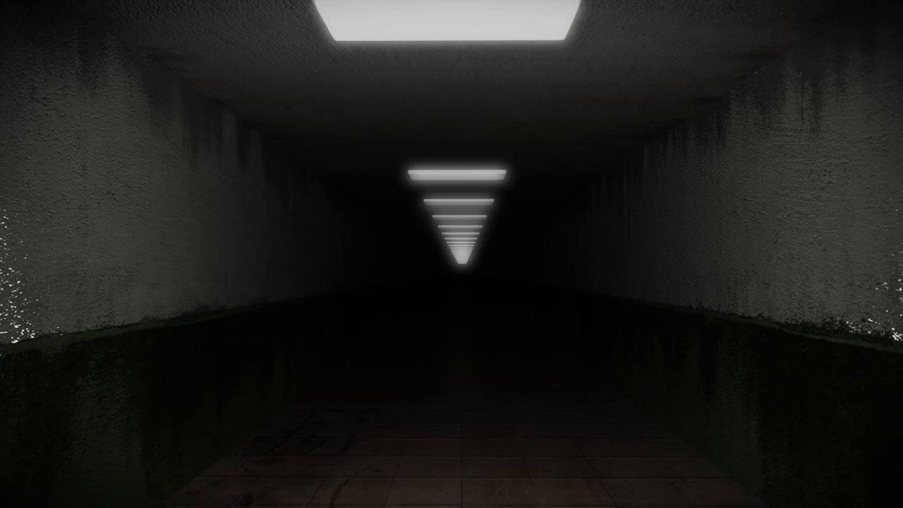
pyautogui.press('w')
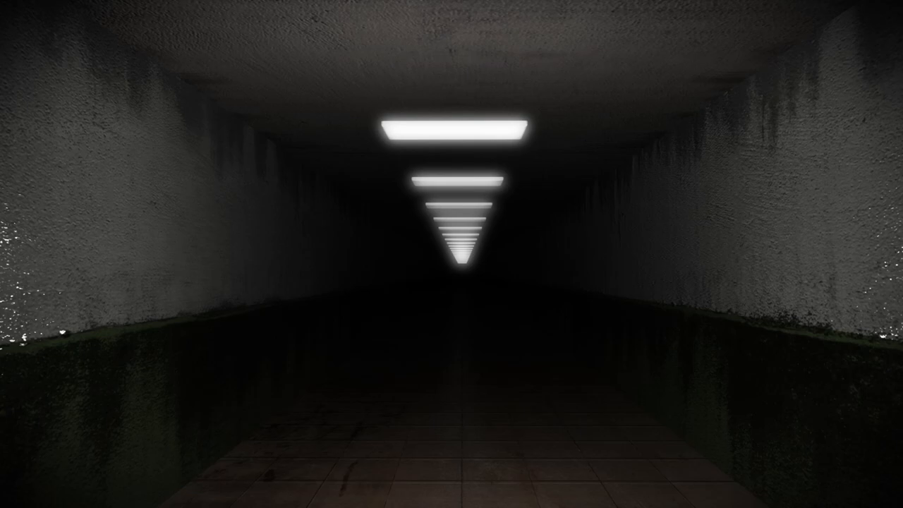
pyautogui.press('w')
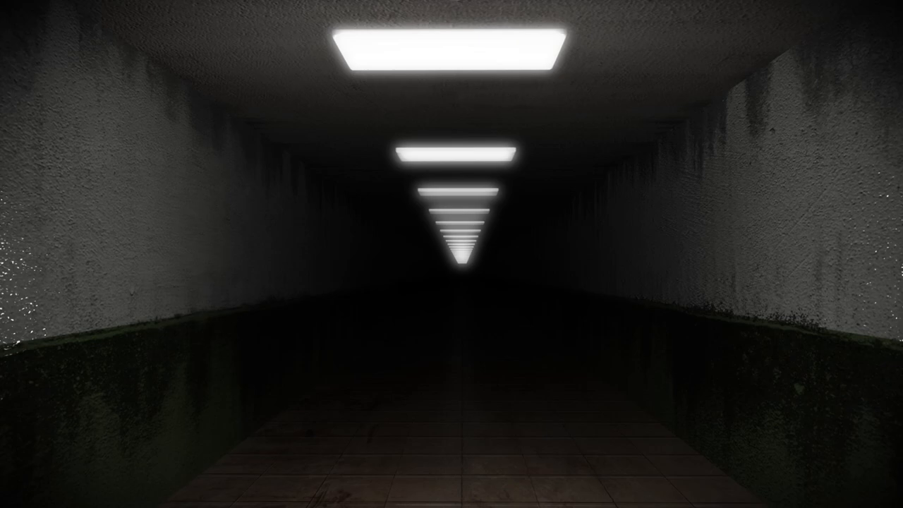
pyautogui.press('w')
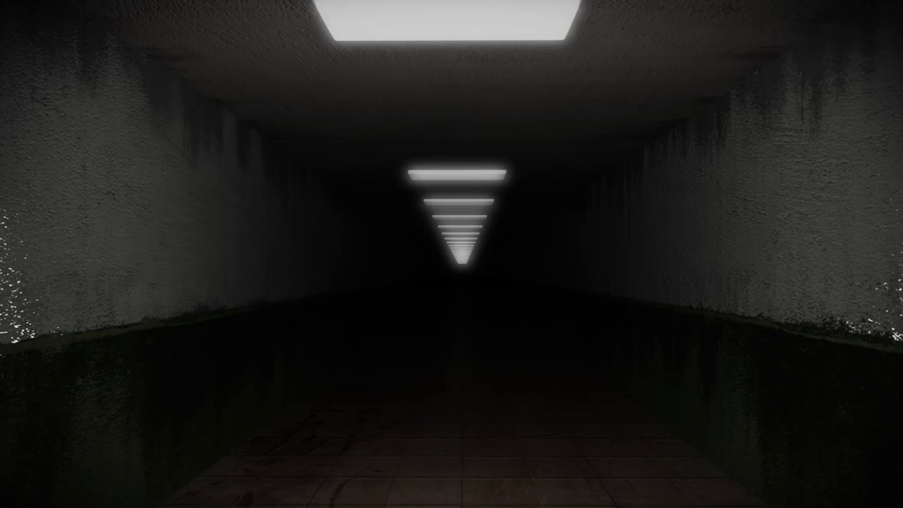
pyautogui.press('w')
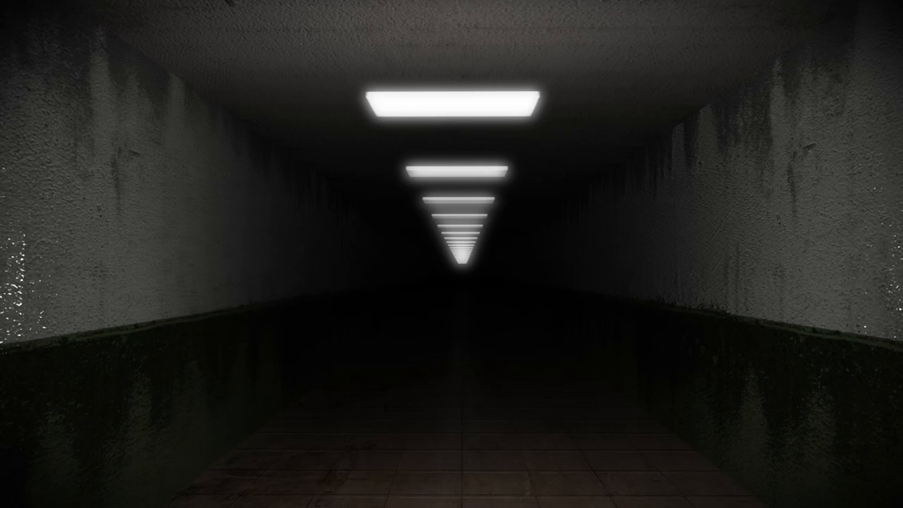
pyautogui.press('w')
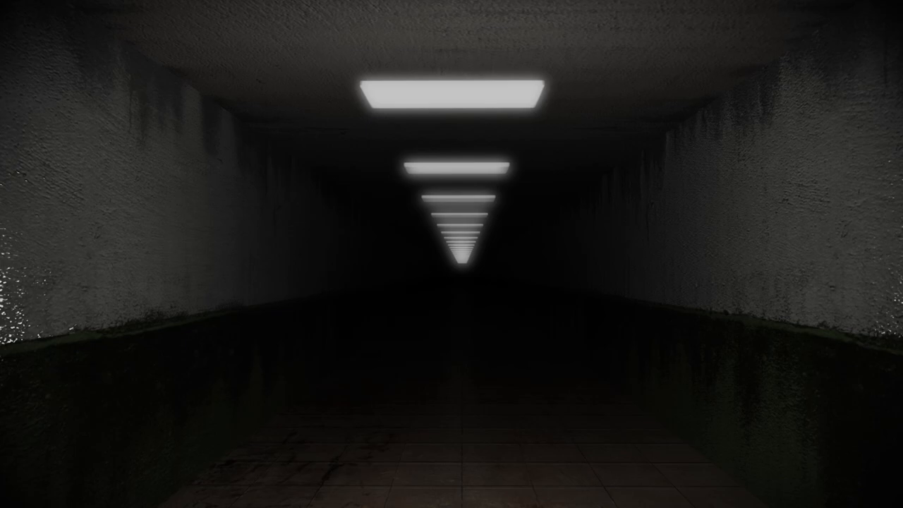
pyautogui.press('w')
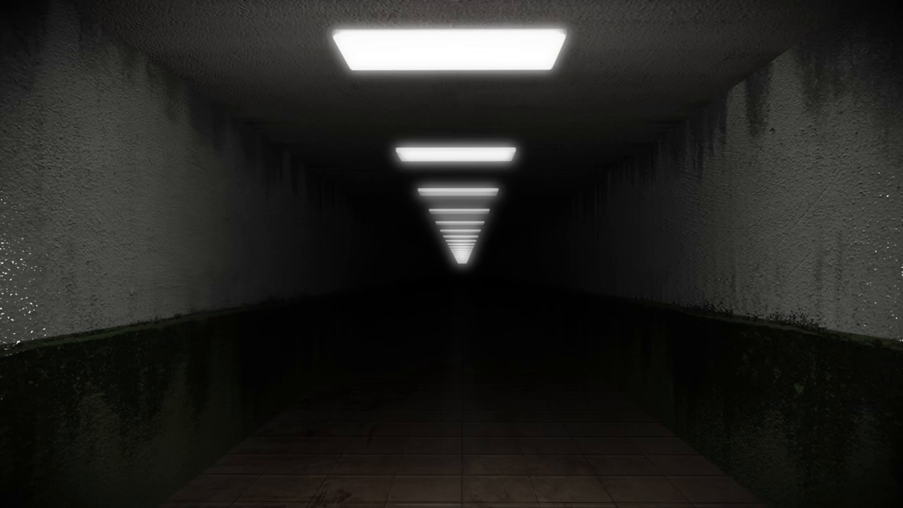
pyautogui.press('w')
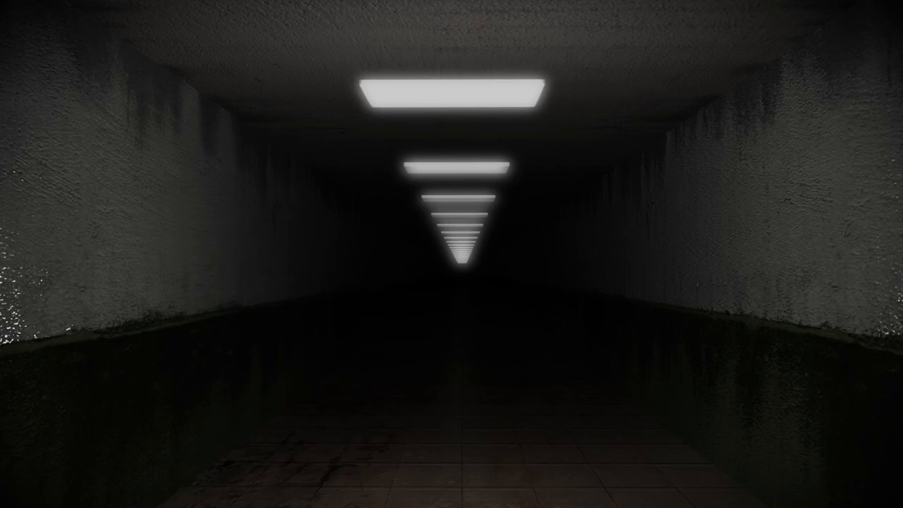
pyautogui.press('w')
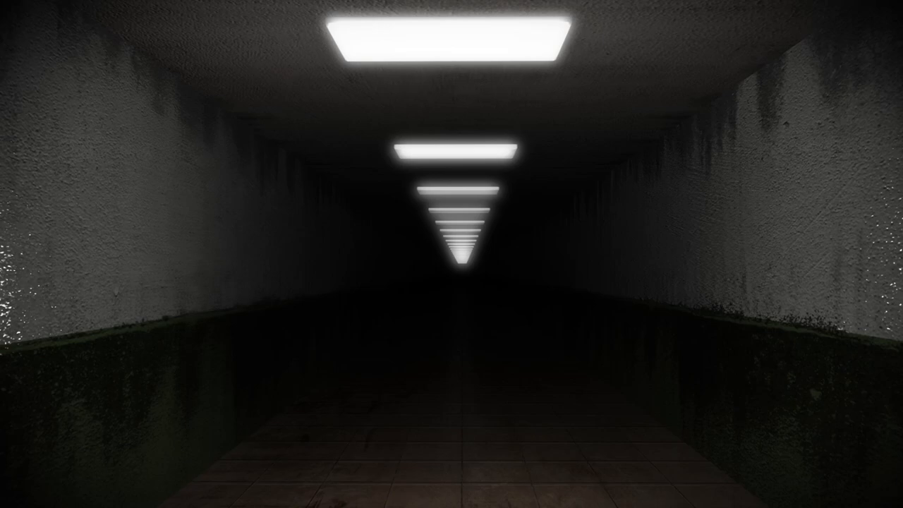
pyautogui.press('w')
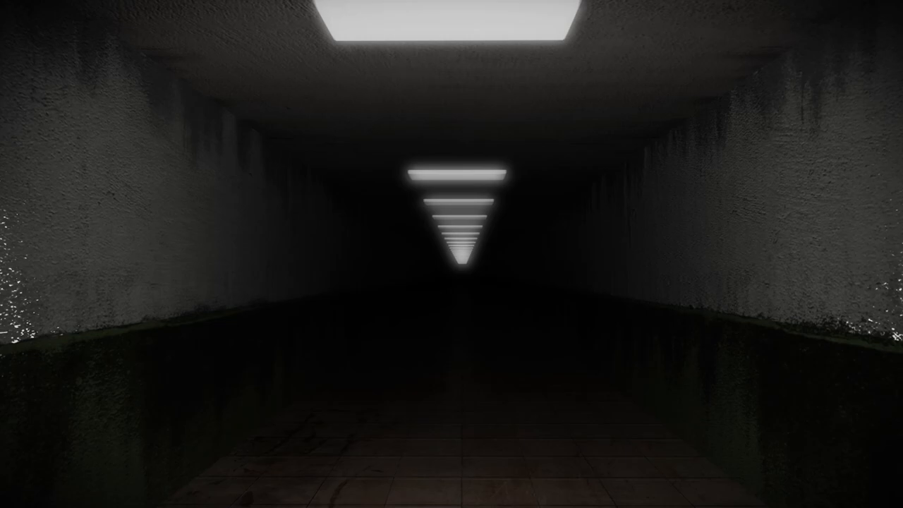
pyautogui.press('w')
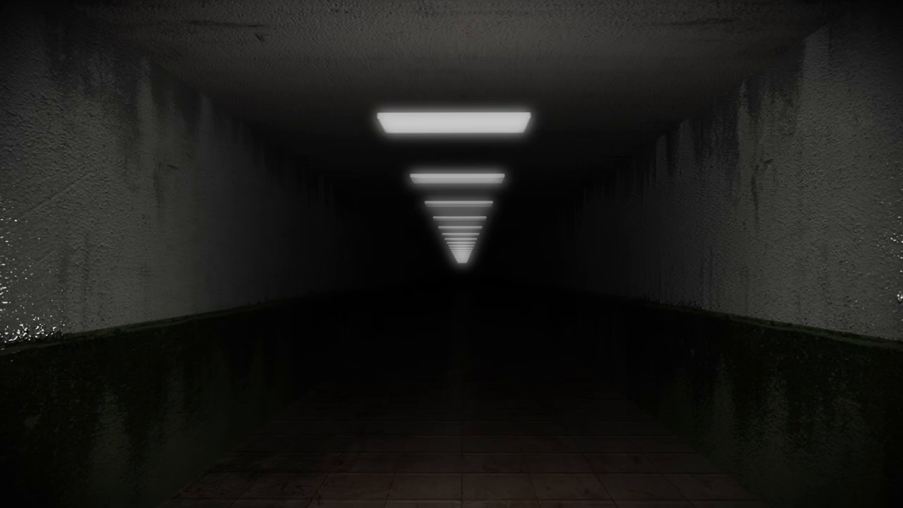
pyautogui.press('w')
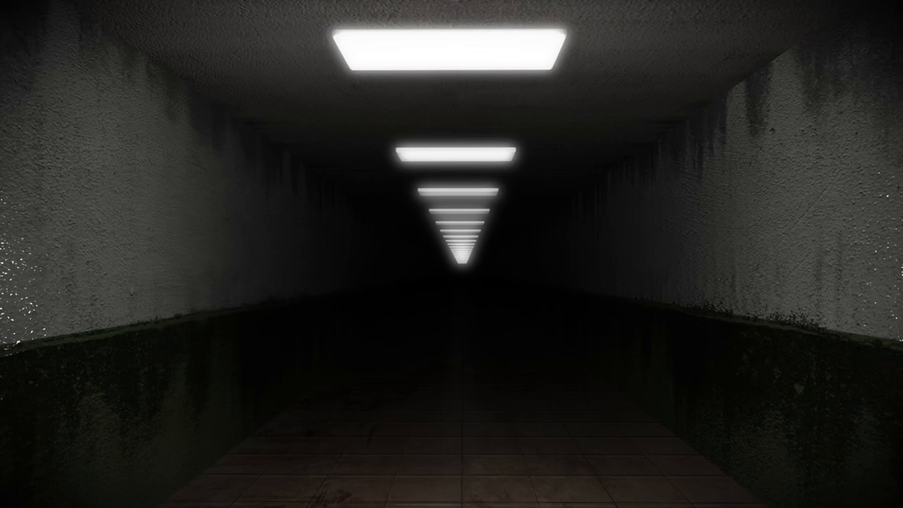
pyautogui.press('w')
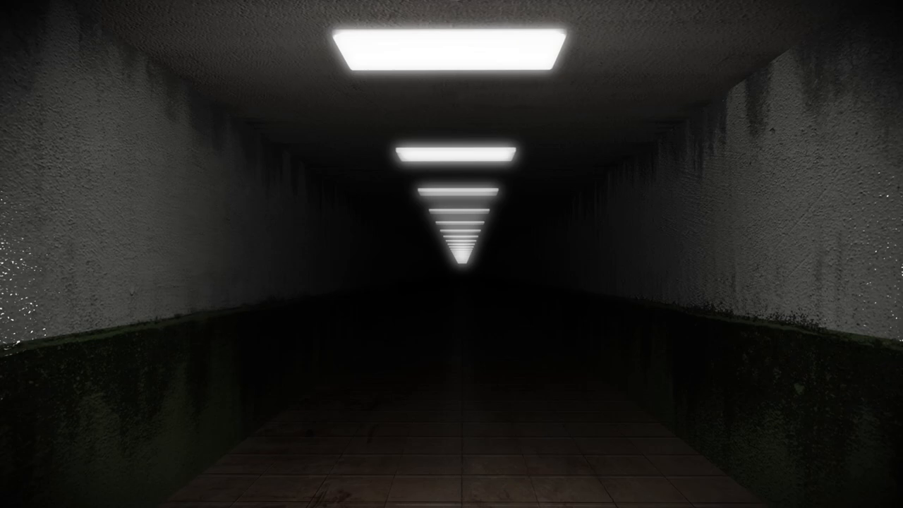
pyautogui.press('w')
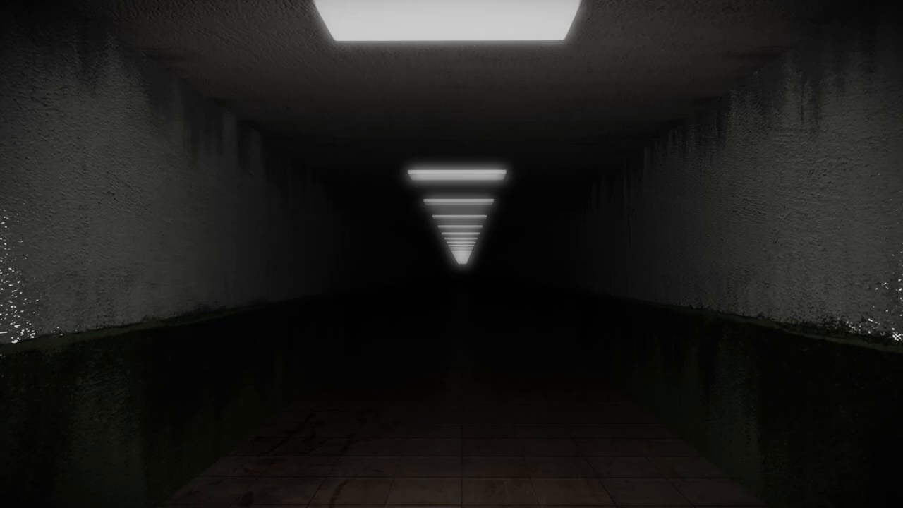
pyautogui.press('w')
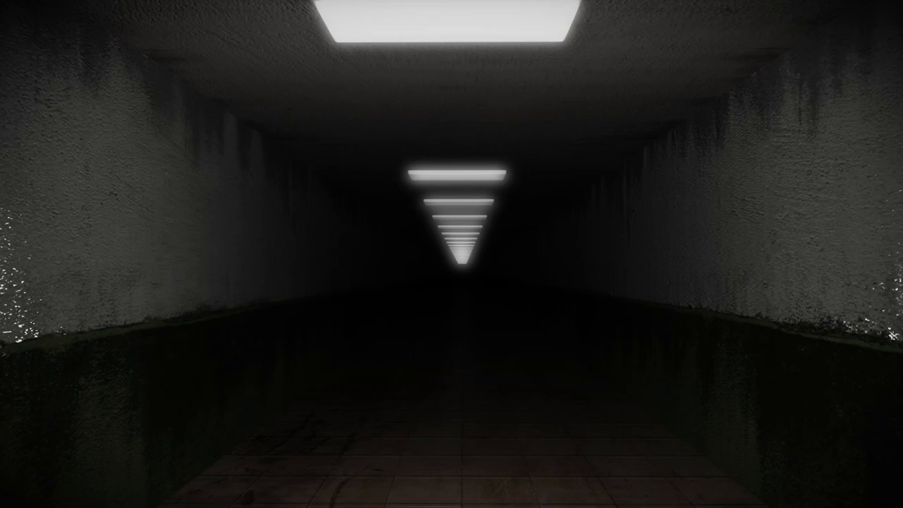
pyautogui.press('w')
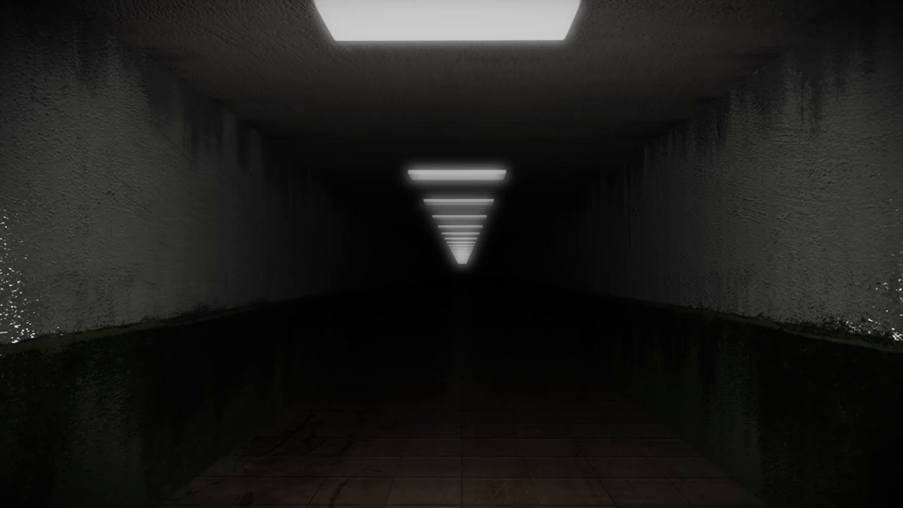
pyautogui.press('w')
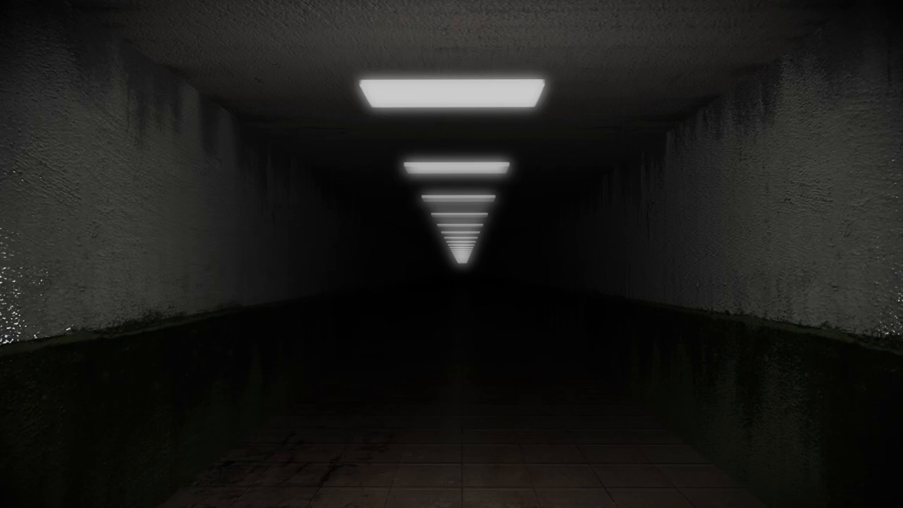
pyautogui.press('w')
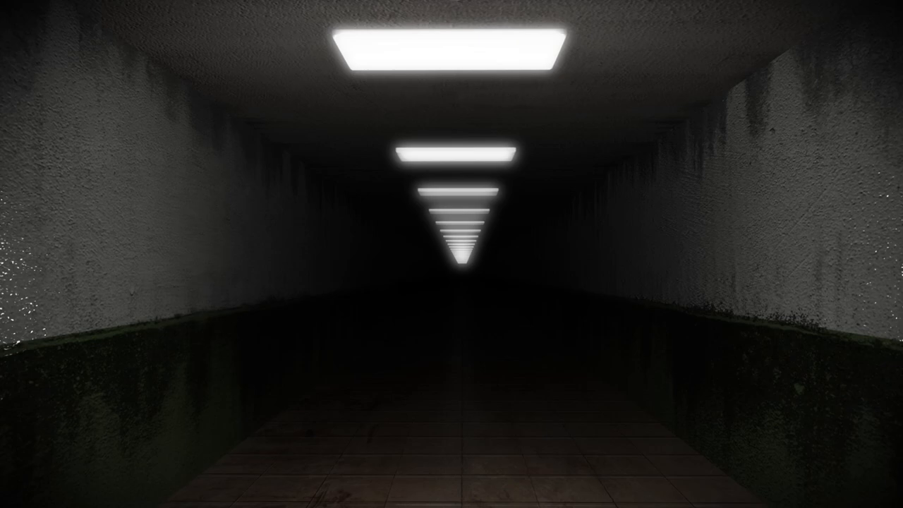
pyautogui.press('w')
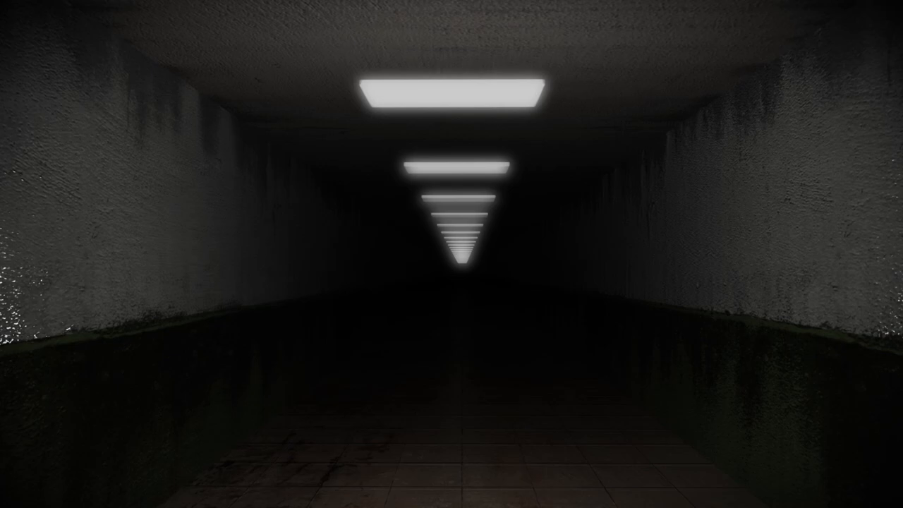
pyautogui.press('w')
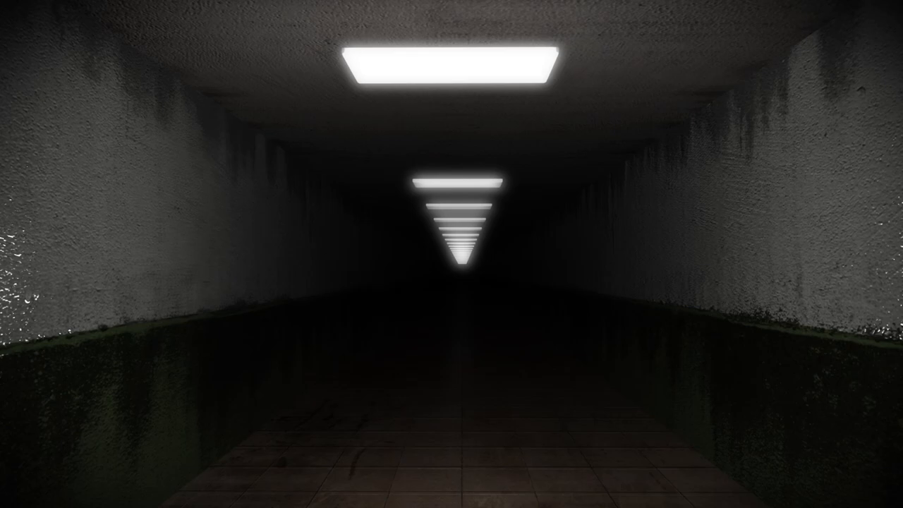
pyautogui.press('w')
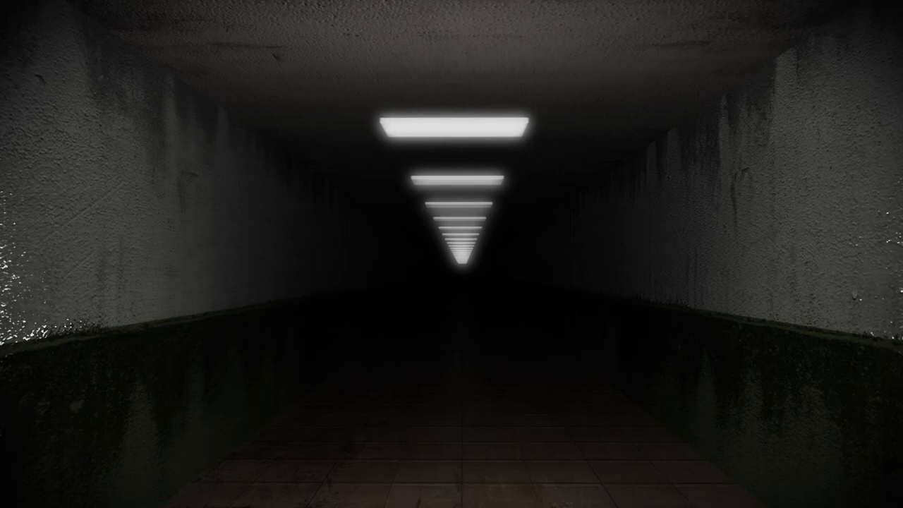